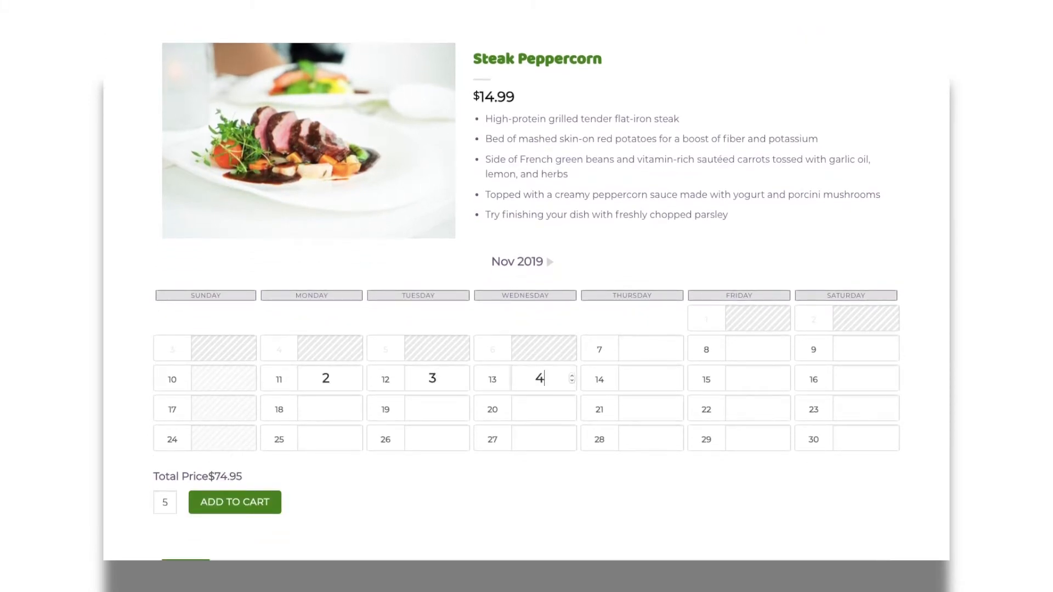
Step: Start the delivery week on Monday and enable plan delivery on two more weekdays
click(235, 502)
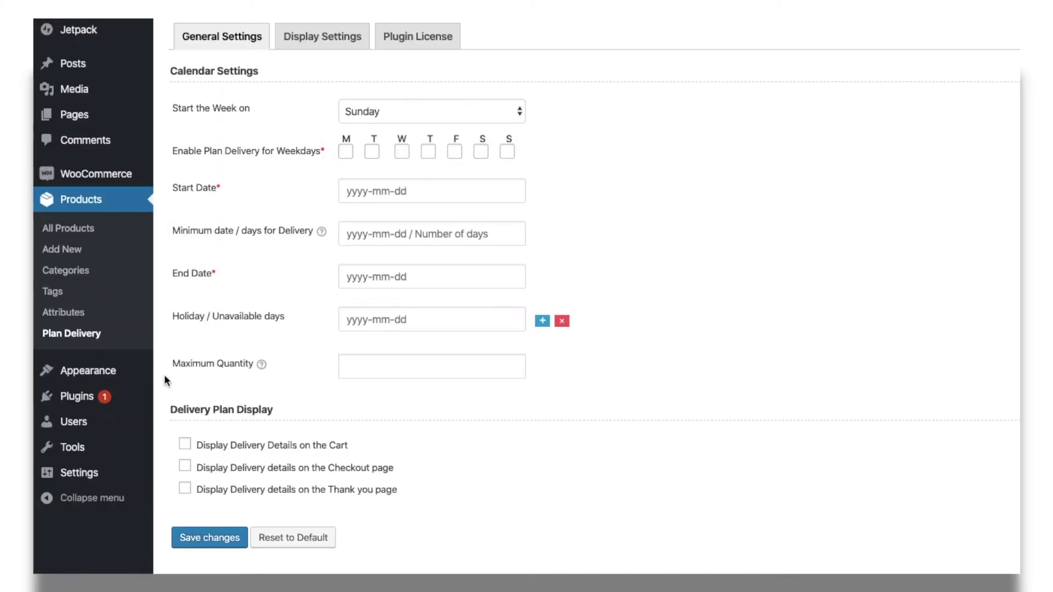
mouse_move(107, 345)
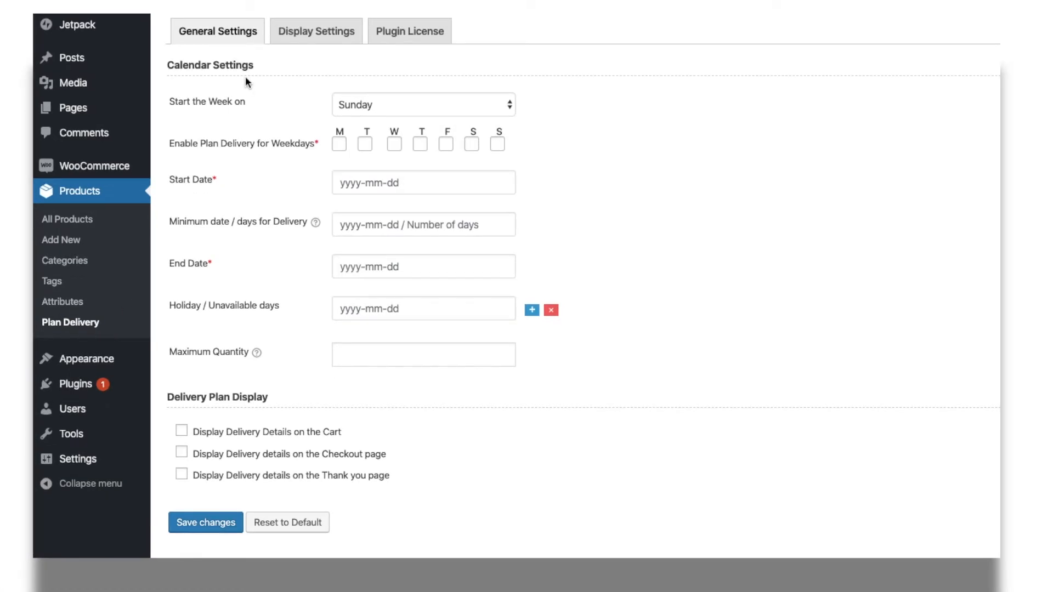
click(423, 104)
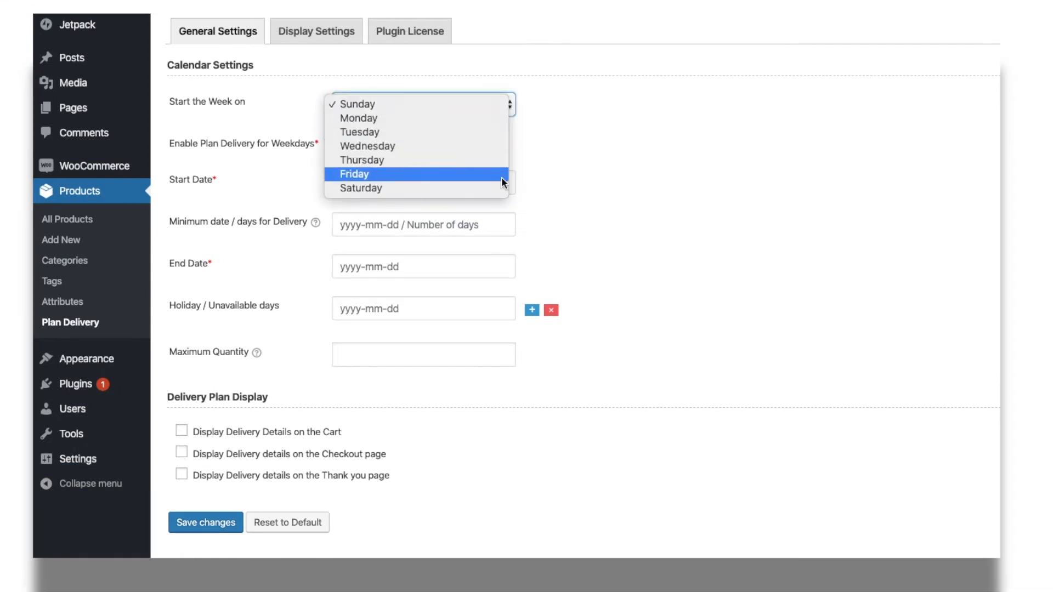
click(358, 118)
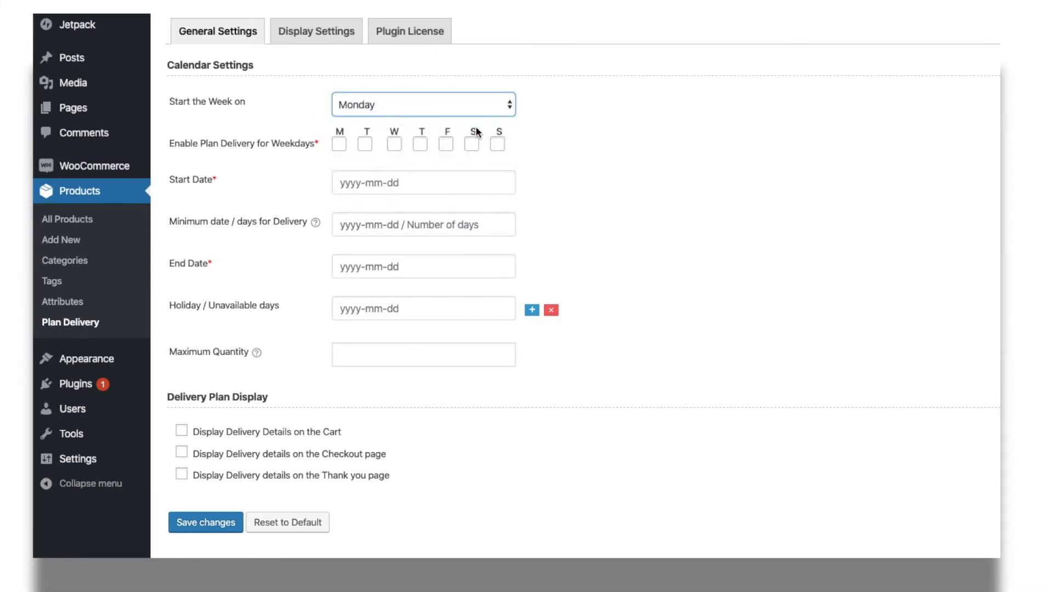
click(393, 142)
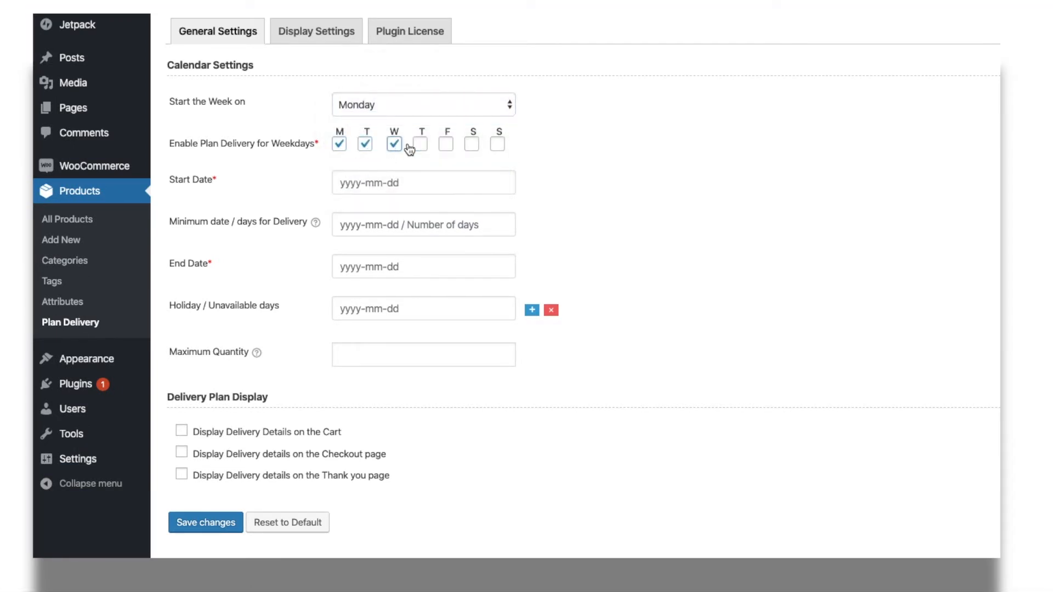
click(472, 144)
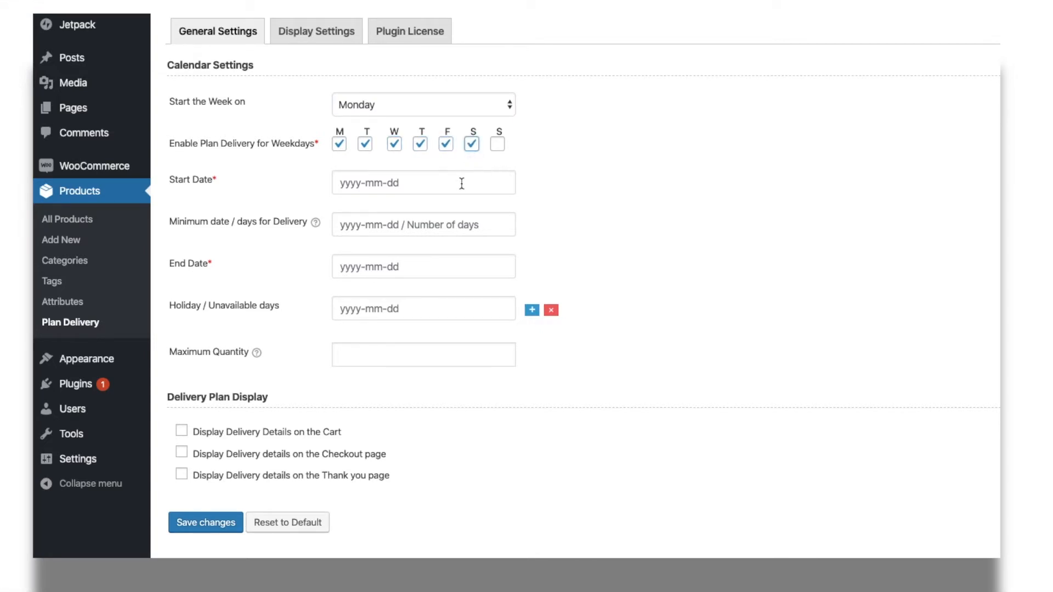
Step: Set deliveries from 5 November to 31 December 2019 with a 2-day minimum
click(423, 182)
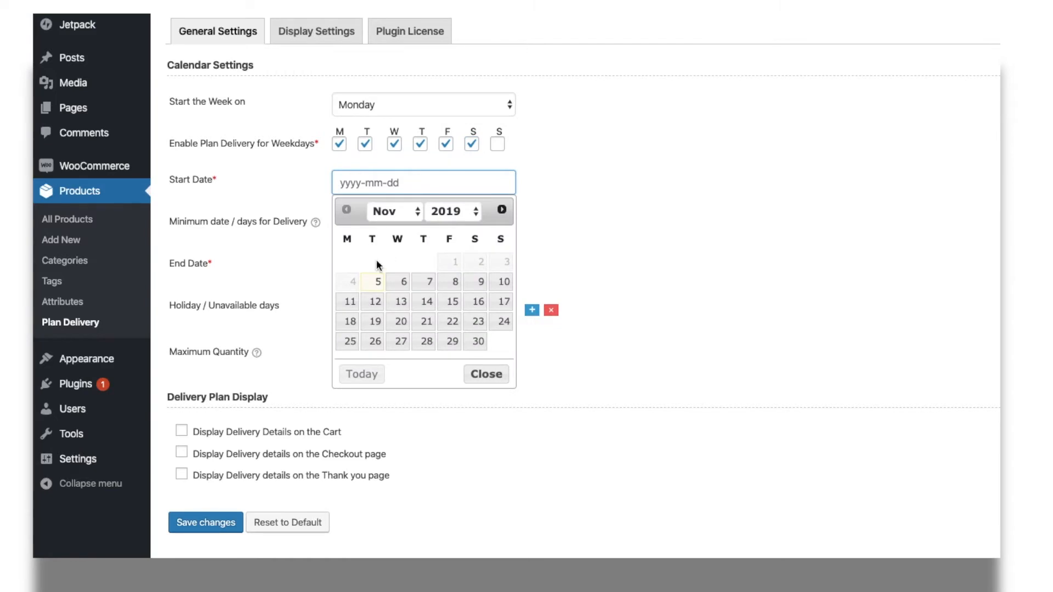
click(373, 280)
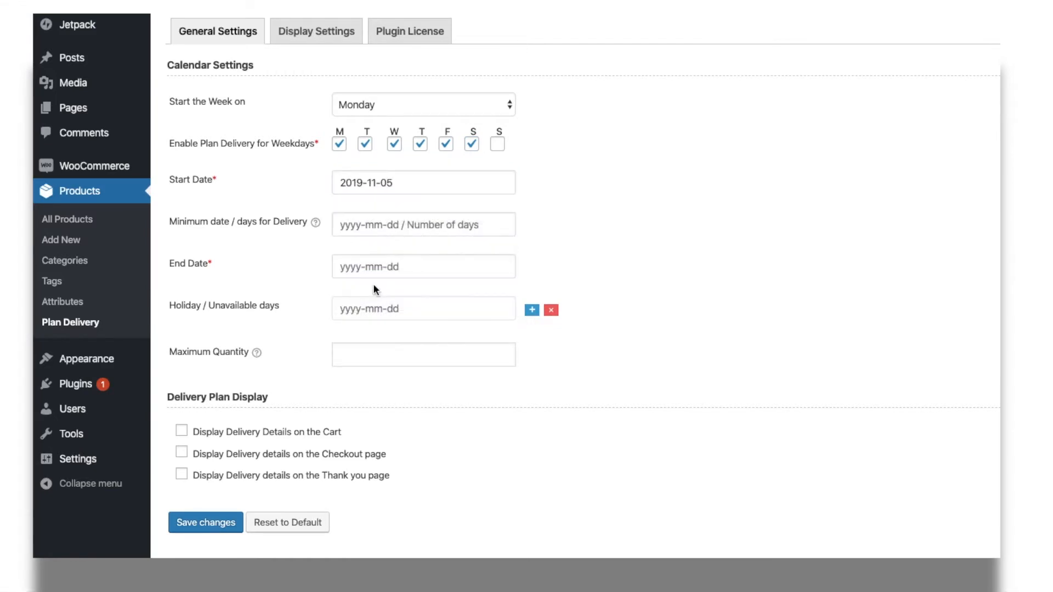
click(424, 224)
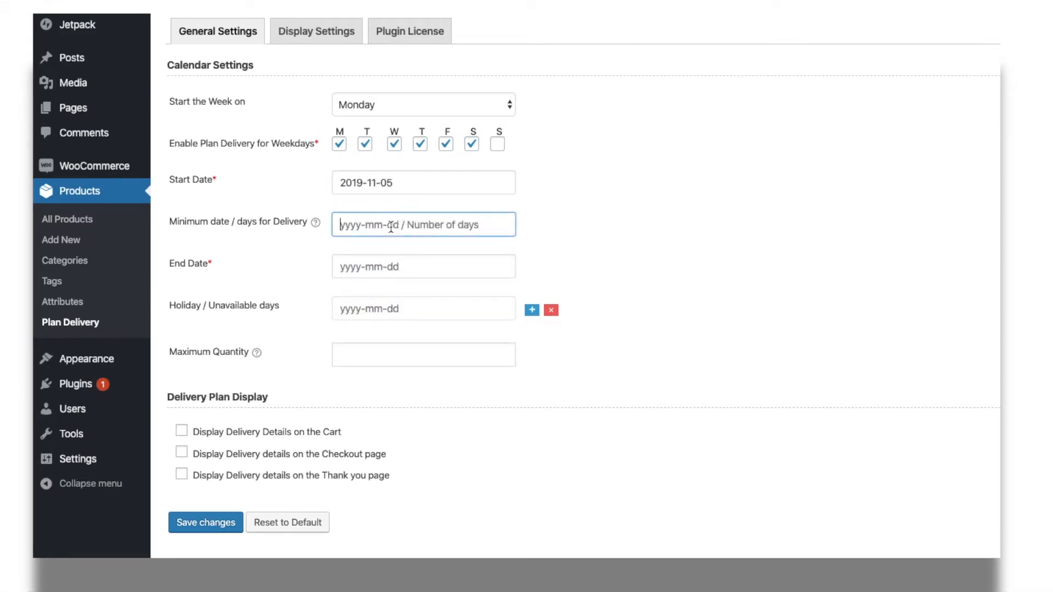
text(2)
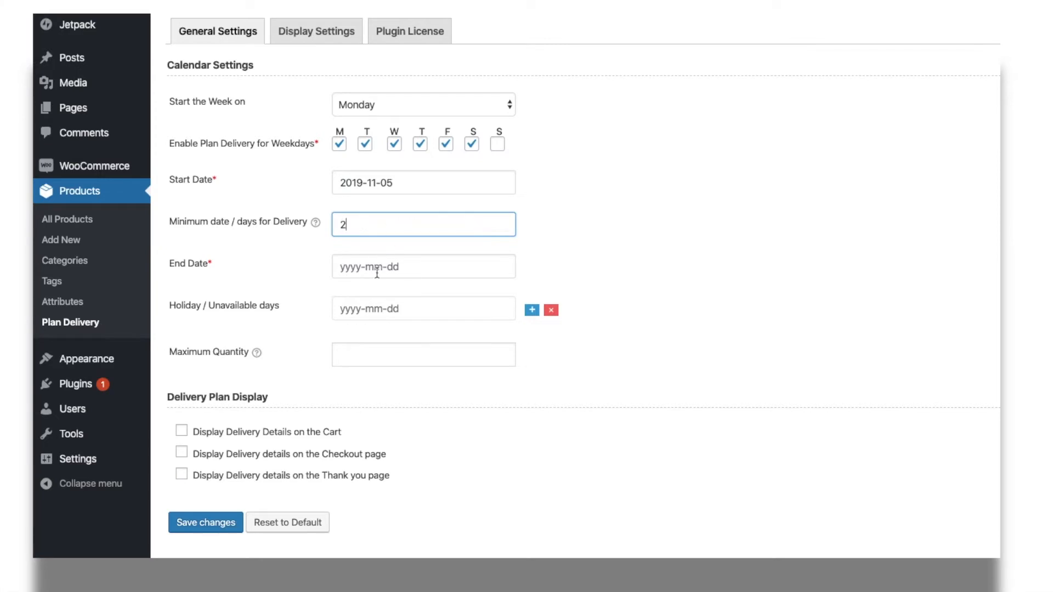
click(423, 265)
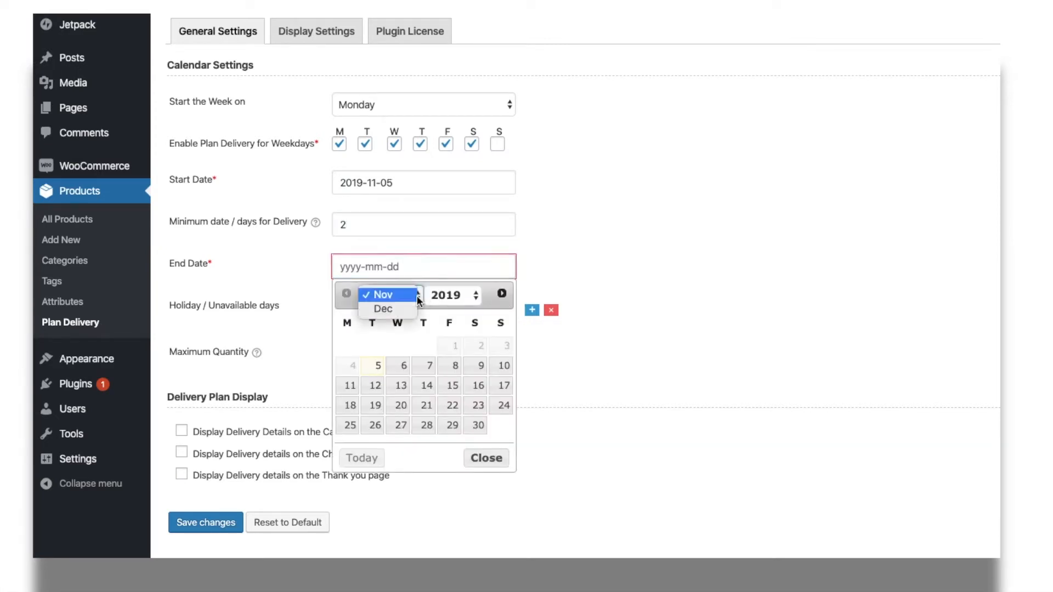
click(384, 310)
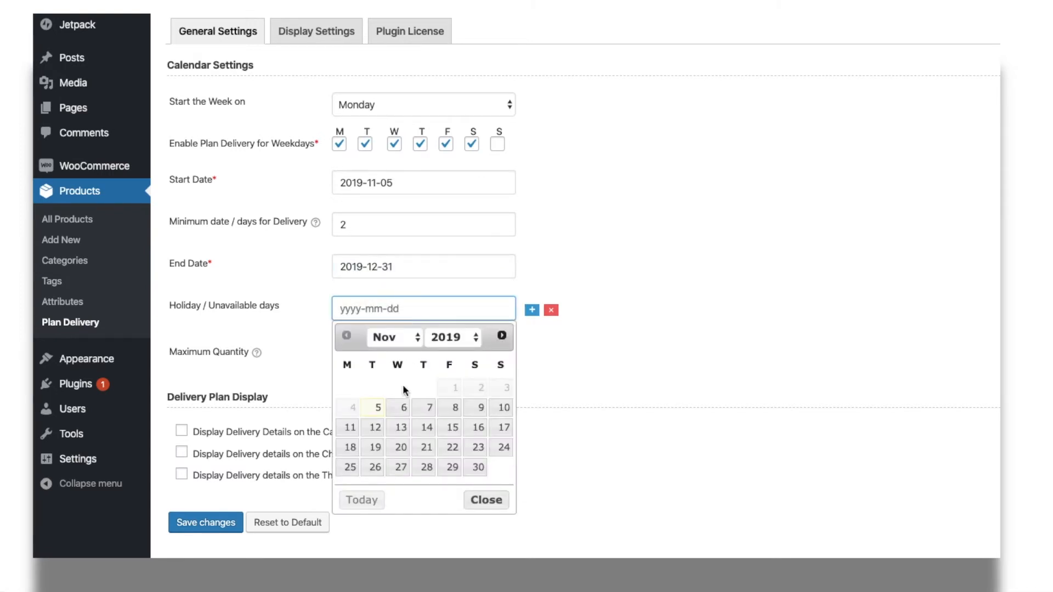
Step: Mark 6 and 13 November 2019 as holidays and limit maximum quantity to 10
click(397, 407)
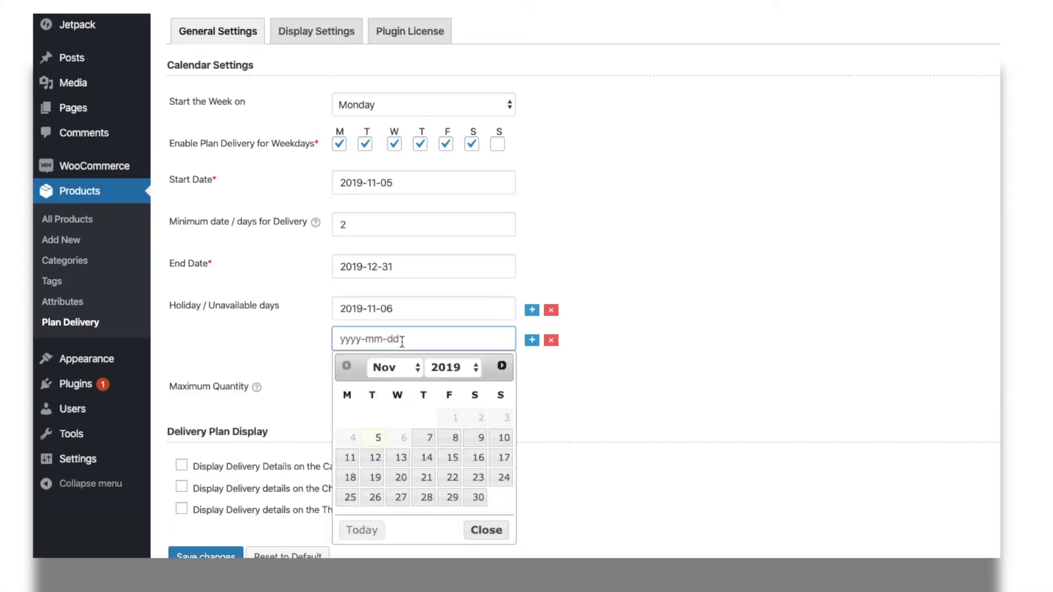
click(397, 458)
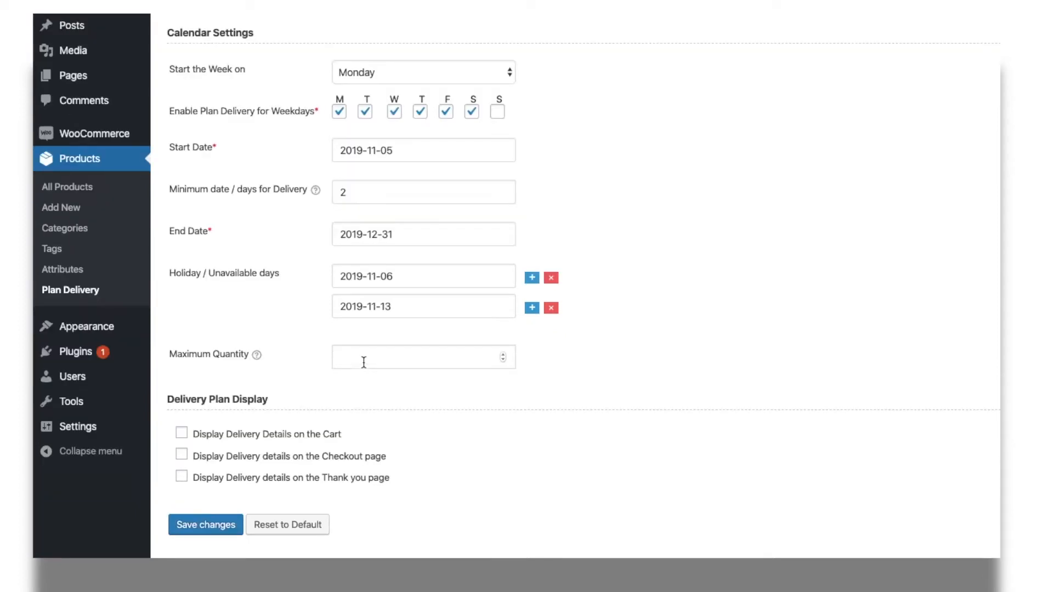
click(424, 358)
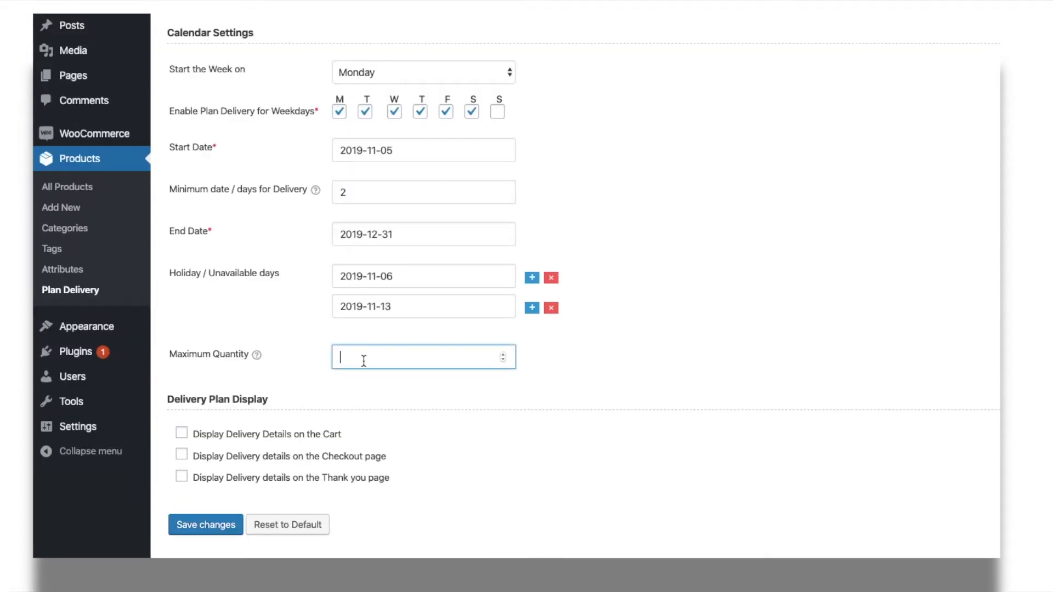
text(10)
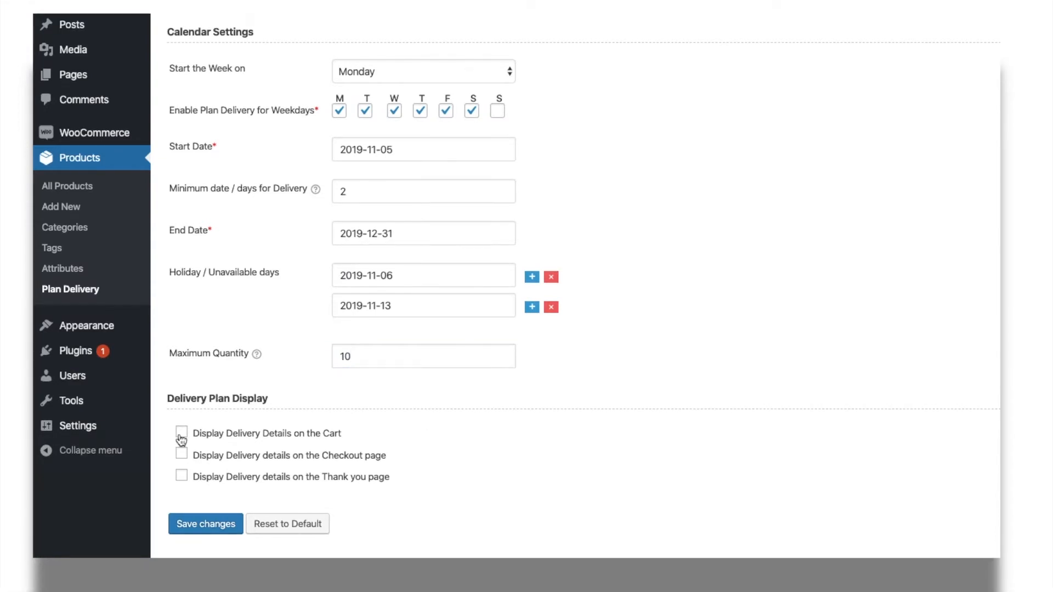
Step: Show delivery details on the cart and thank-you page, and save the settings
click(181, 454)
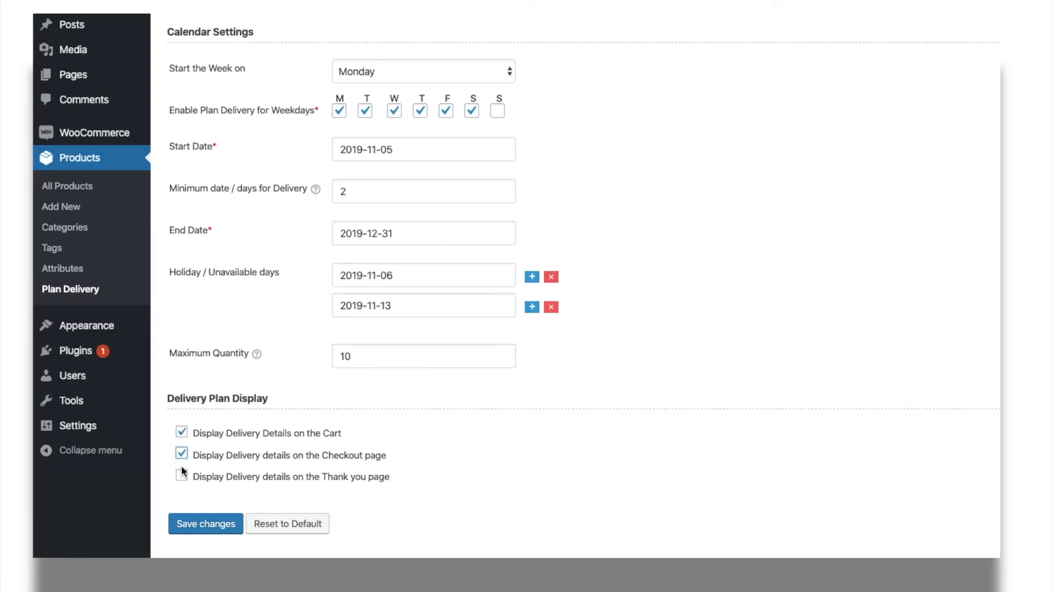
click(182, 476)
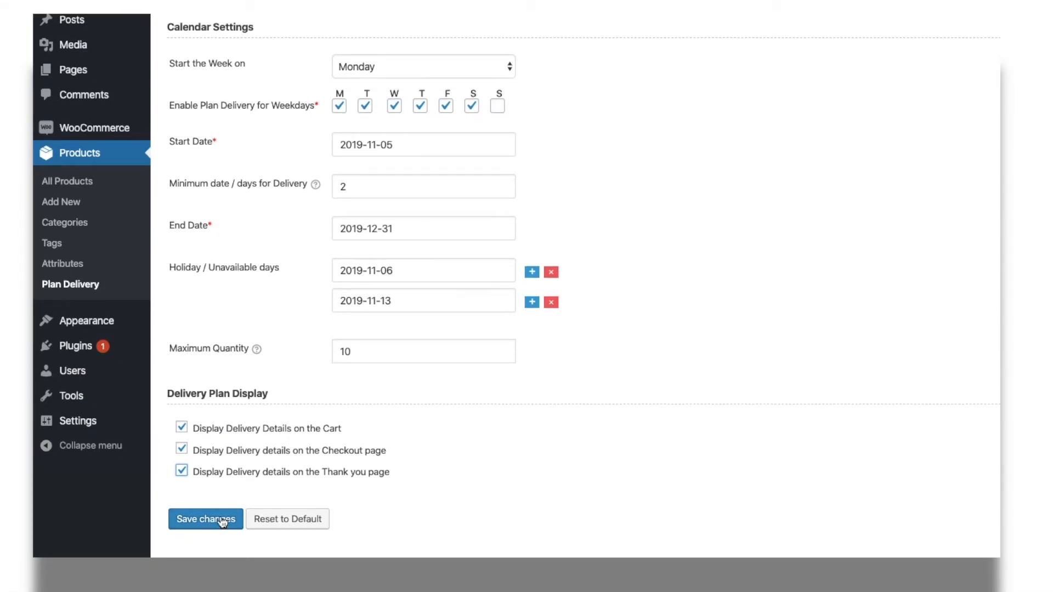
click(206, 519)
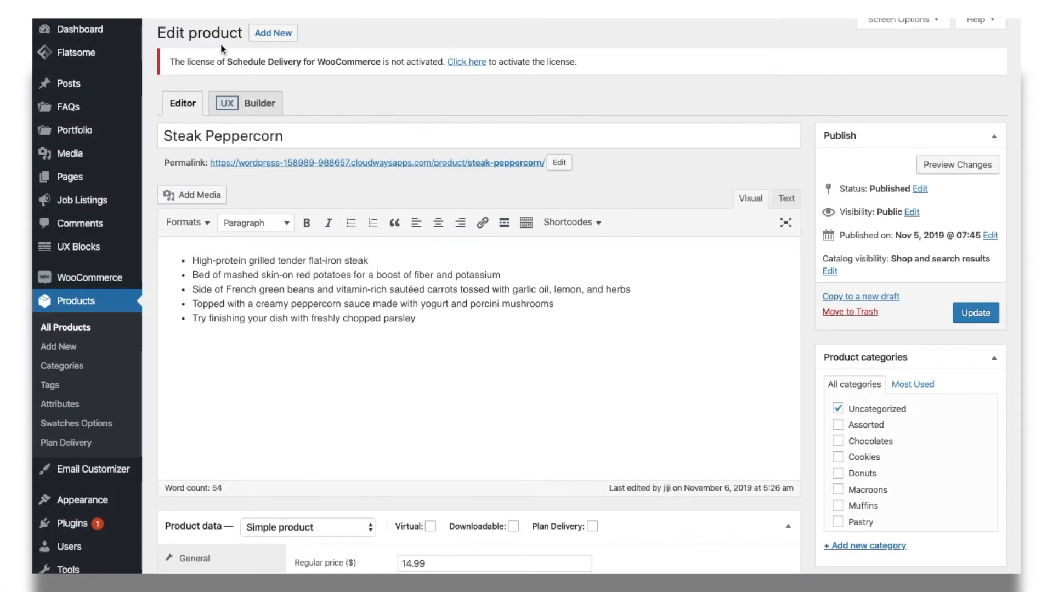
Step: Enable Plan Delivery for Steak Peppercorn in the Product data header
scroll(down, 3)
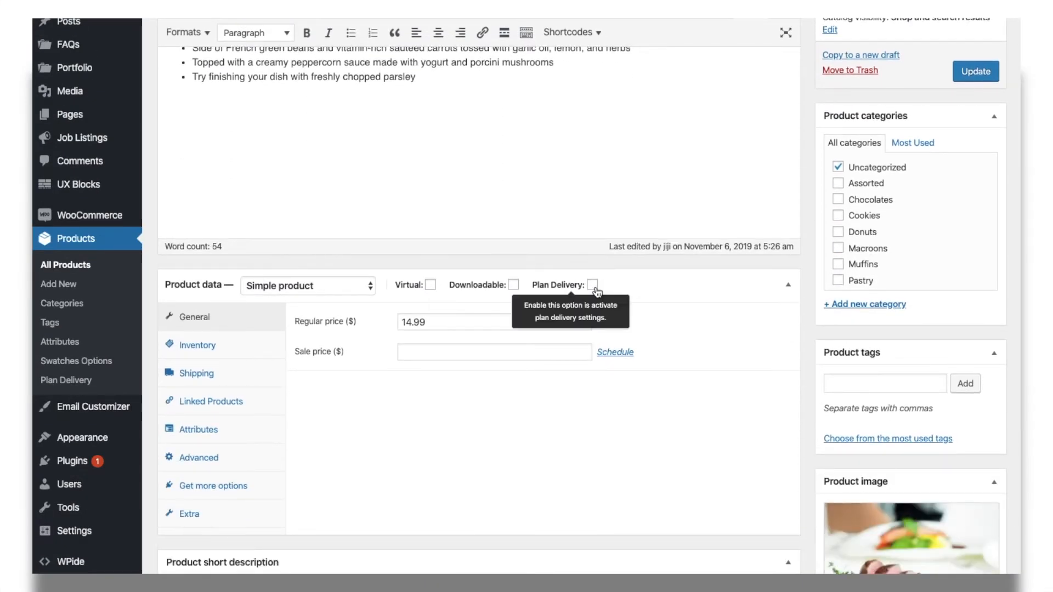
click(592, 285)
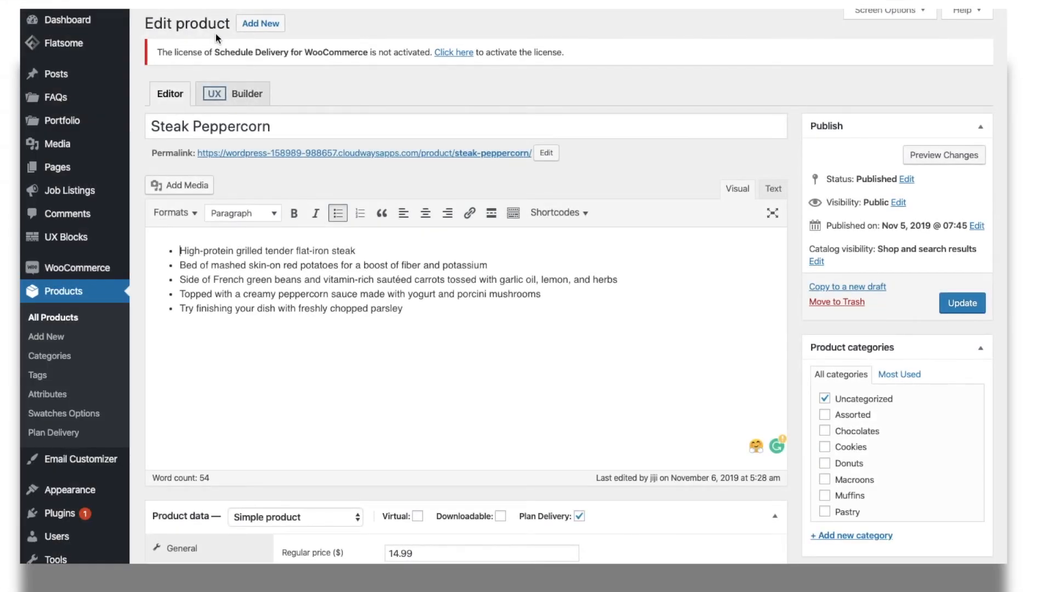
mouse_move(449, 487)
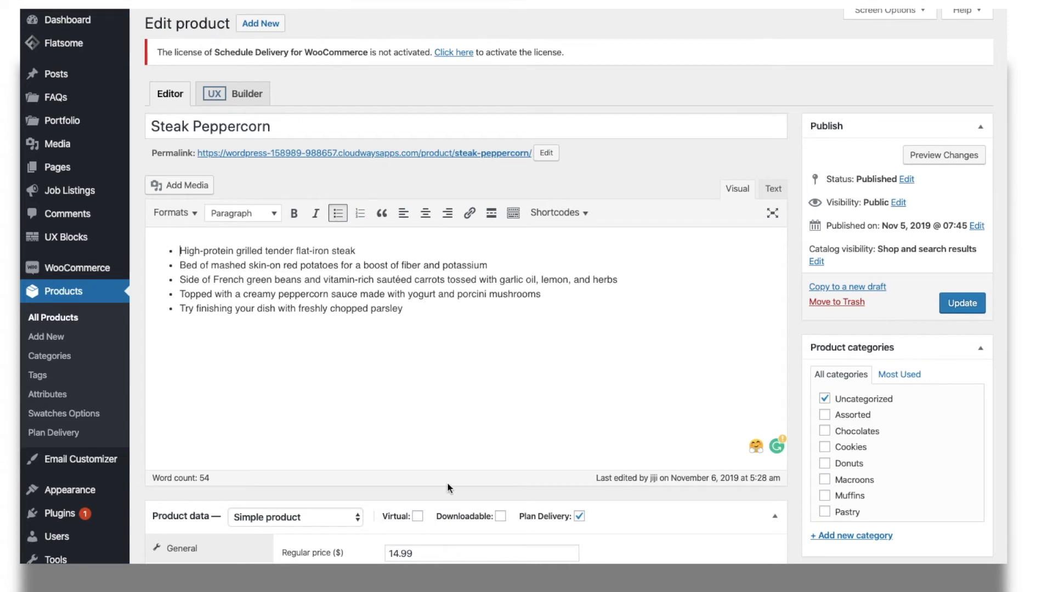
scroll(down, 3)
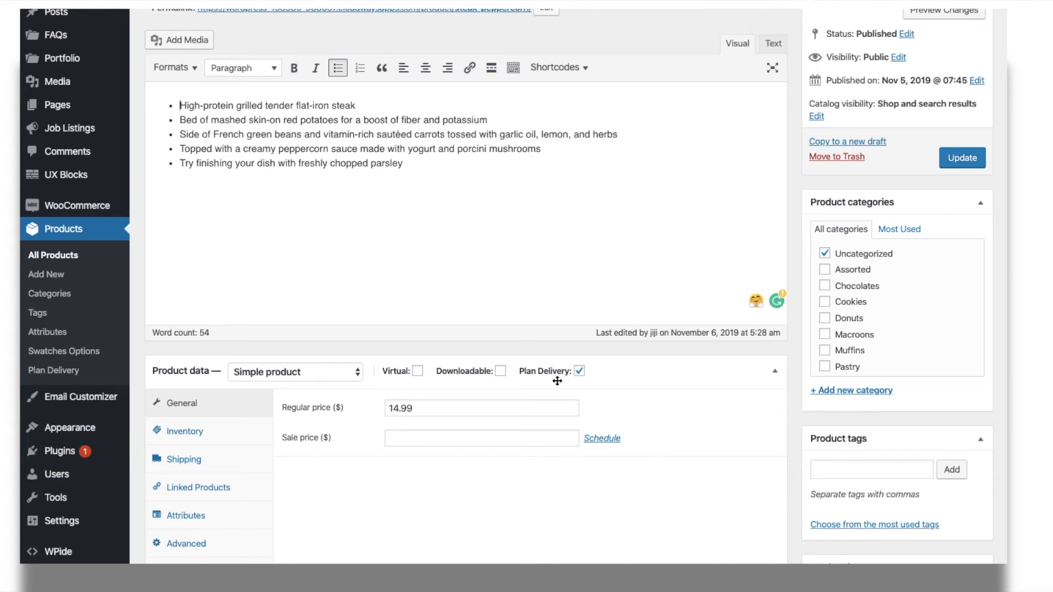
mouse_move(583, 371)
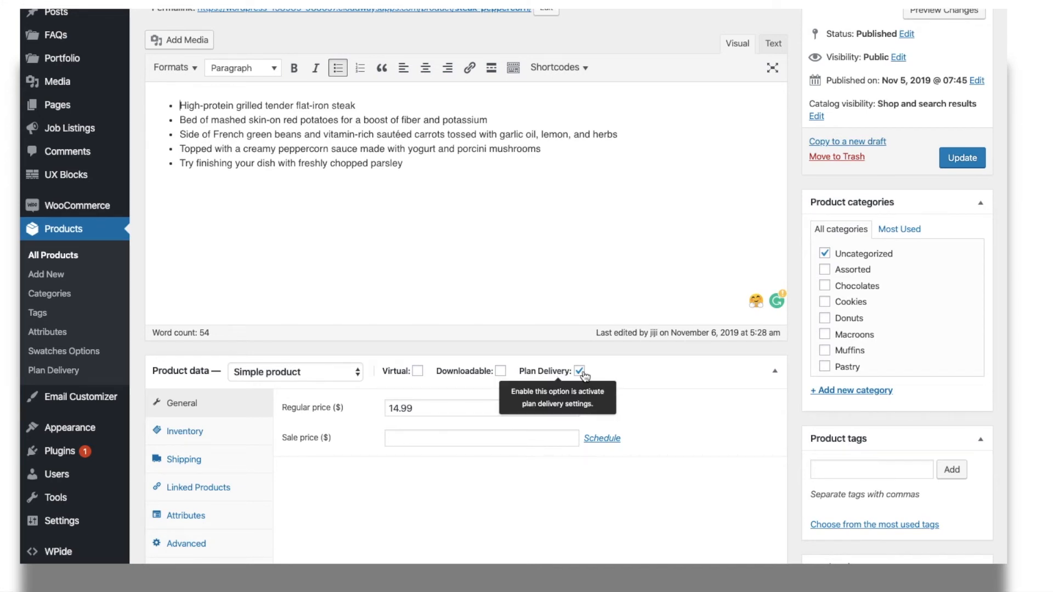
Step: Stop using global delivery settings for the product and expand its Calendar Settings
scroll(down, 3)
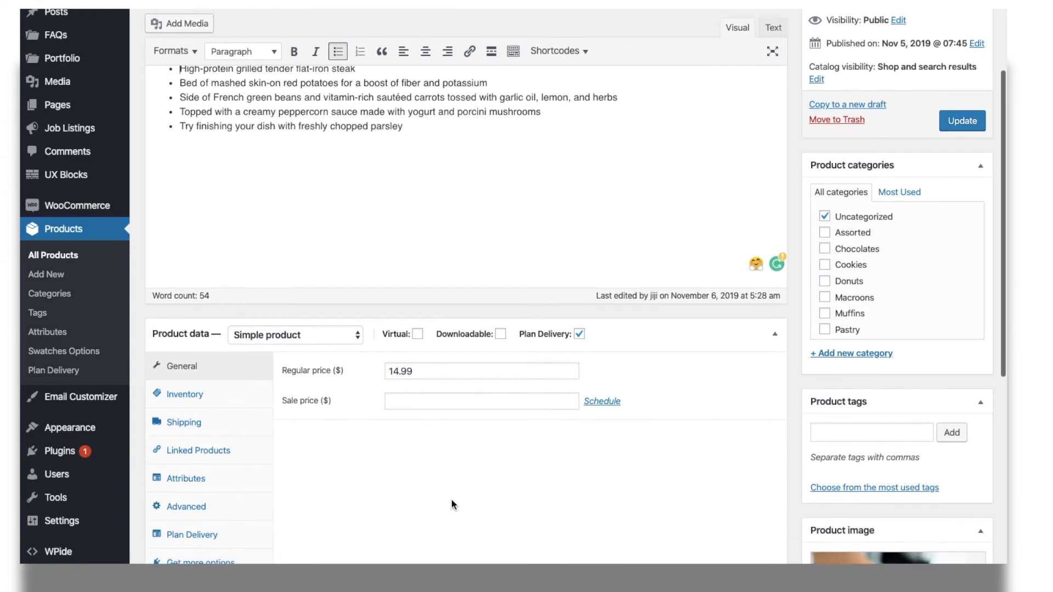
scroll(down, 3)
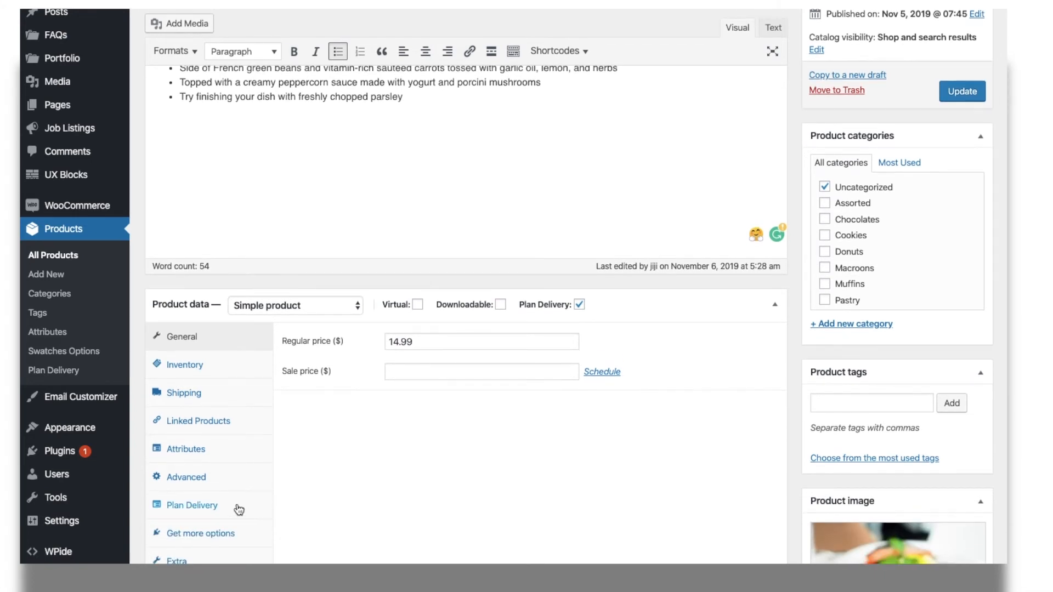
click(190, 504)
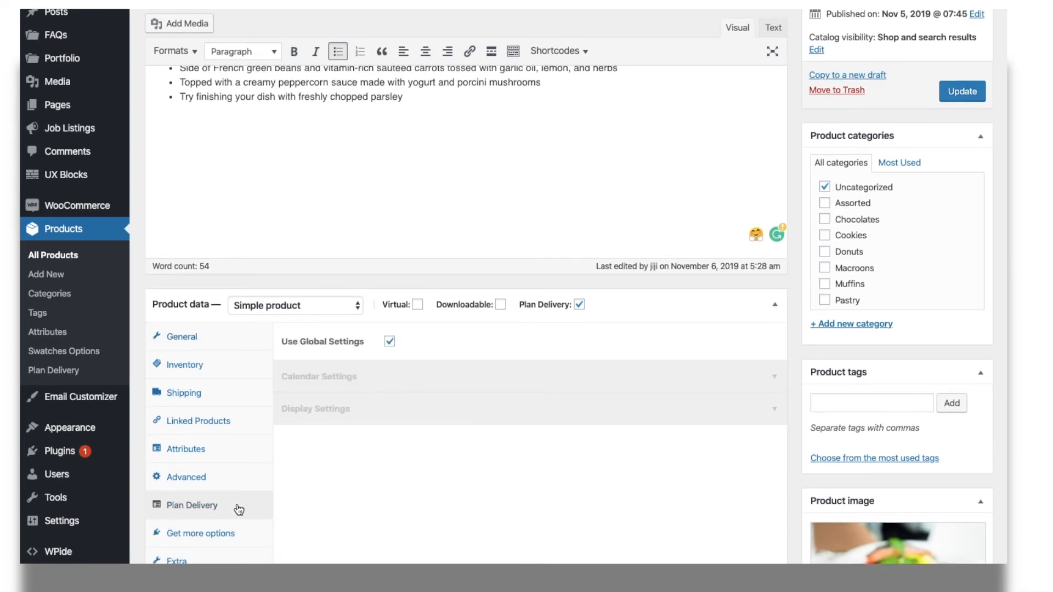
click(388, 341)
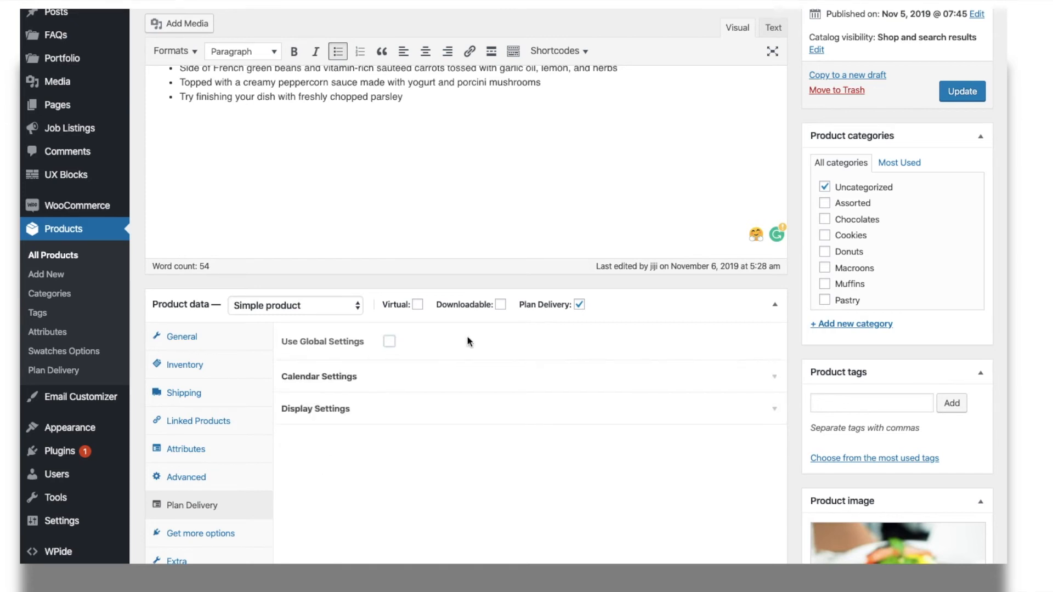
click(318, 377)
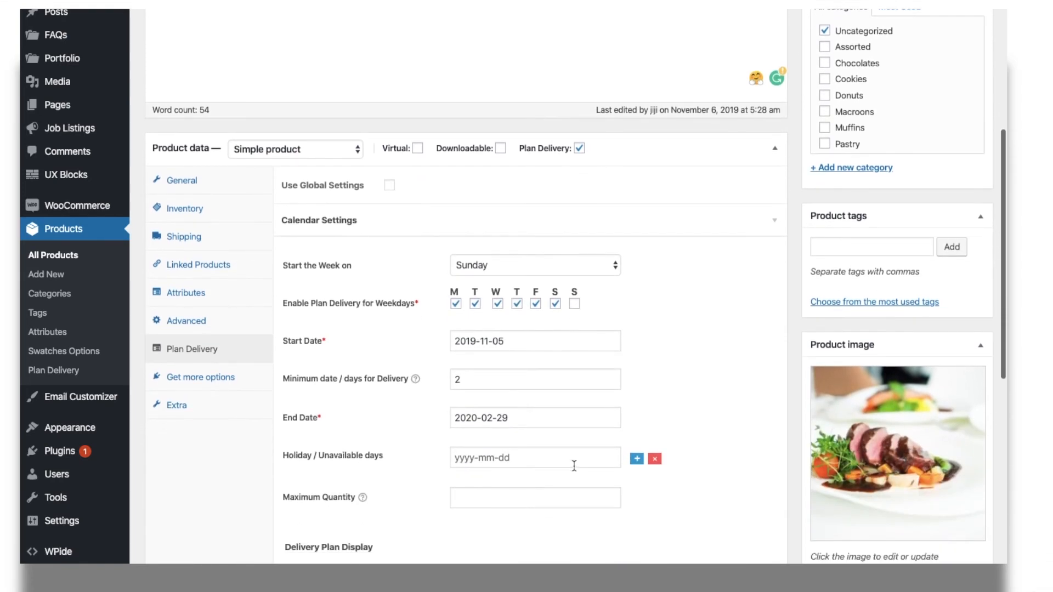
Step: Set the product's own delivery dates and minimum days, save, and expand Display Settings
click(535, 264)
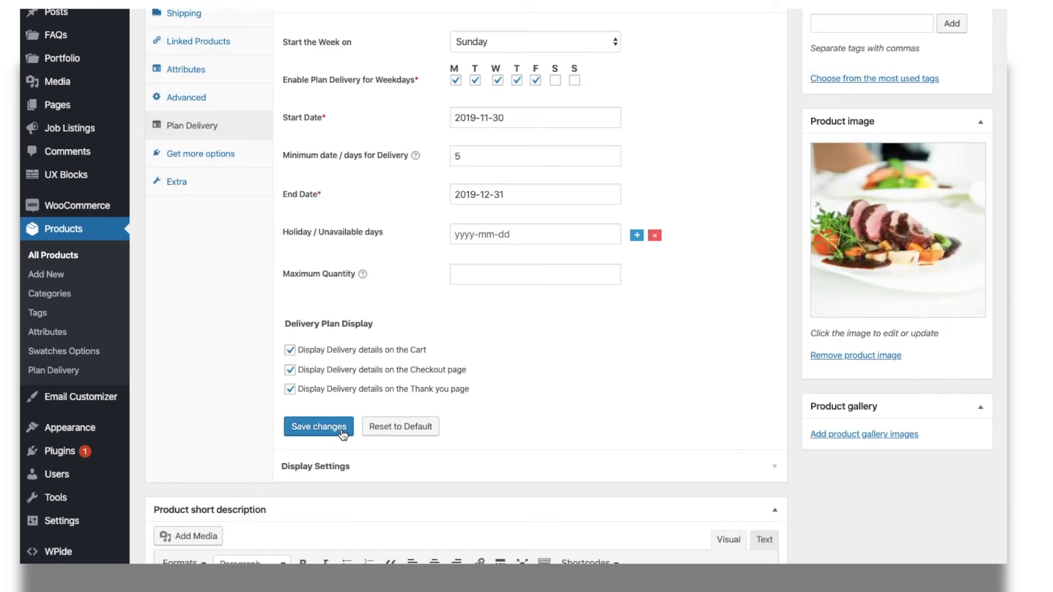
click(315, 466)
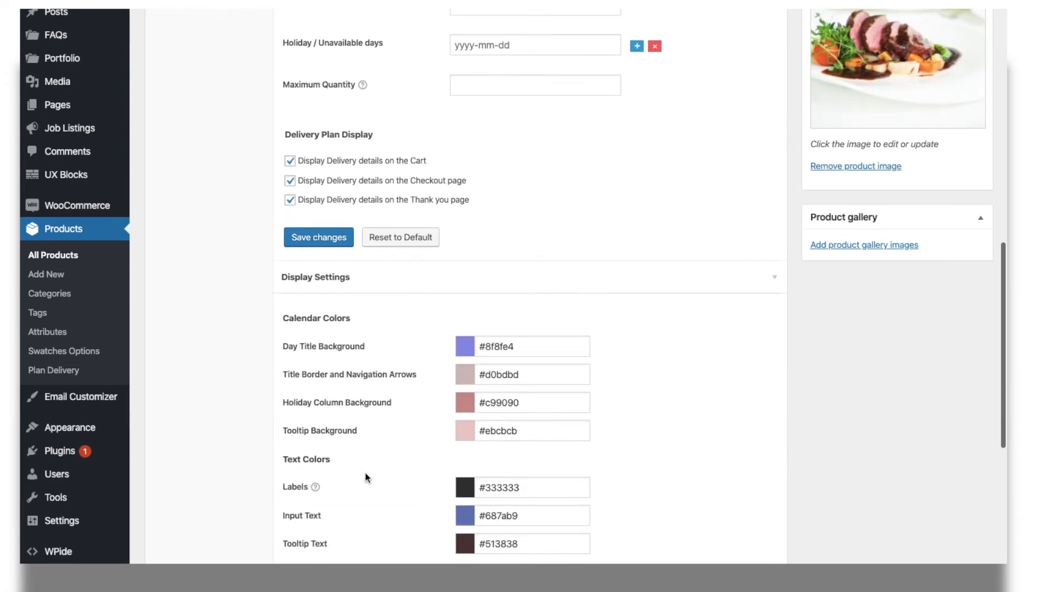
click(465, 346)
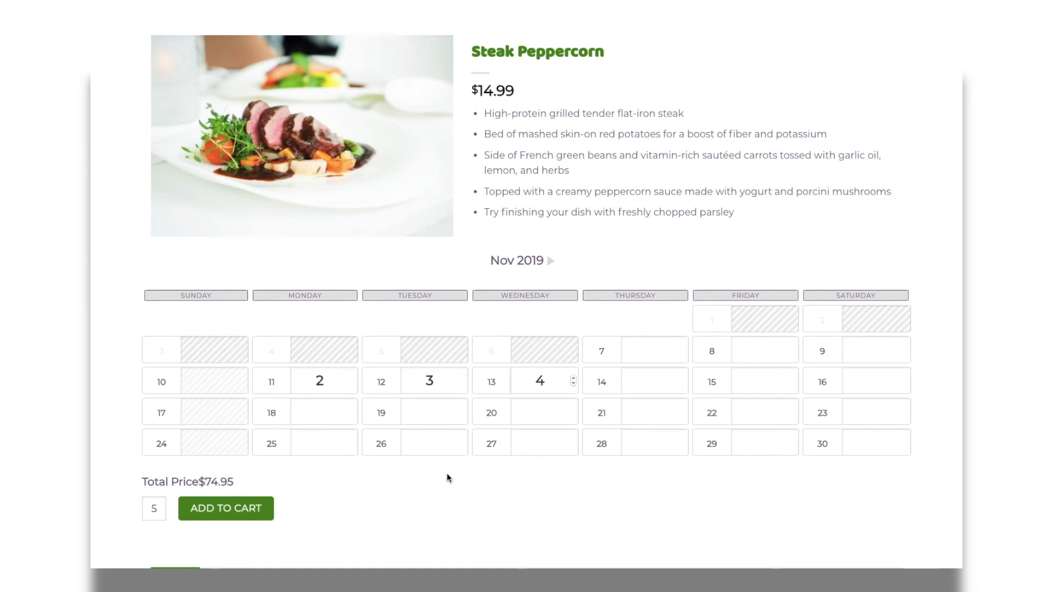
Step: From order 577's delivery calendar, cancel the 18 November delivery and confirm
click(226, 509)
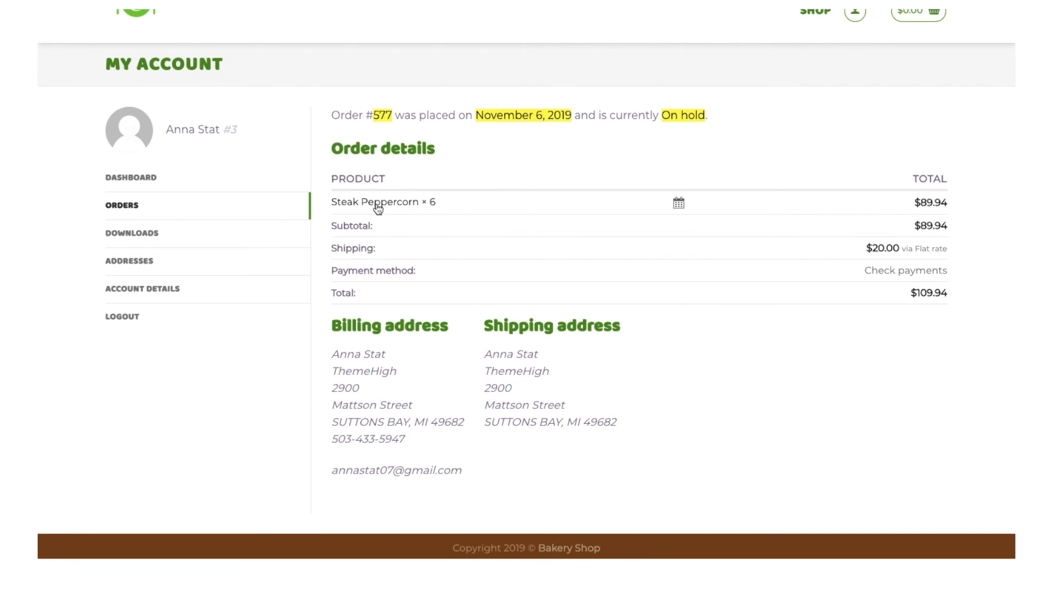
click(678, 202)
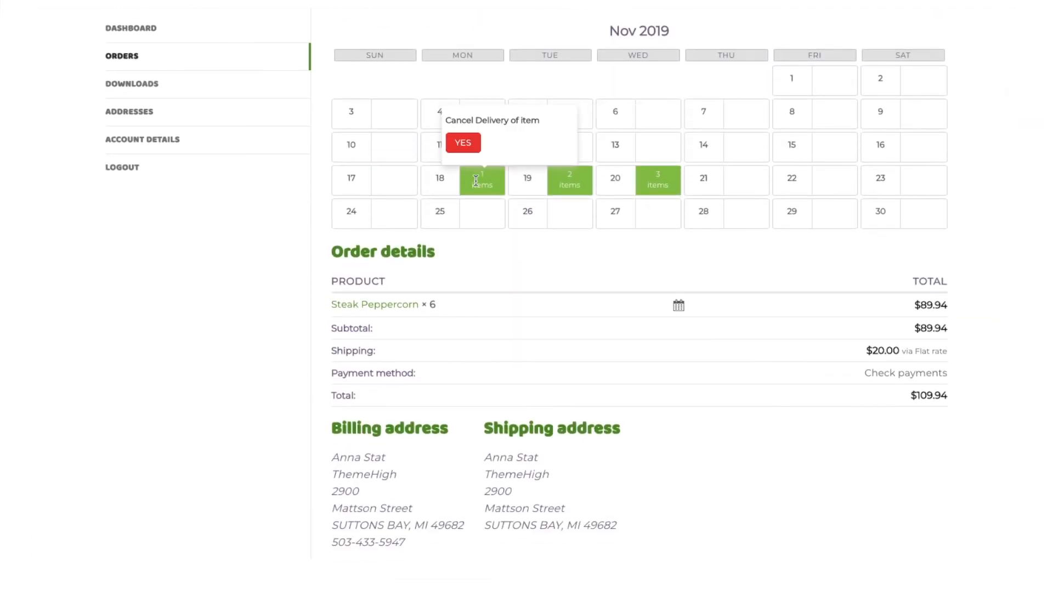
click(463, 142)
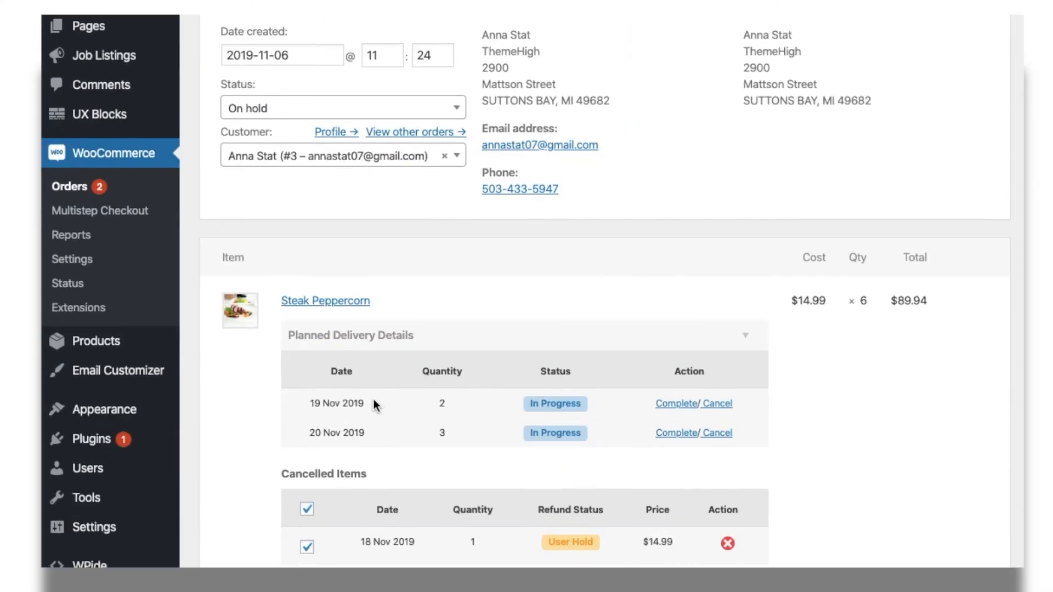
Step: Start a $44.97 refund for the cancelled 18 and 19 November deliveries
scroll(down, 3)
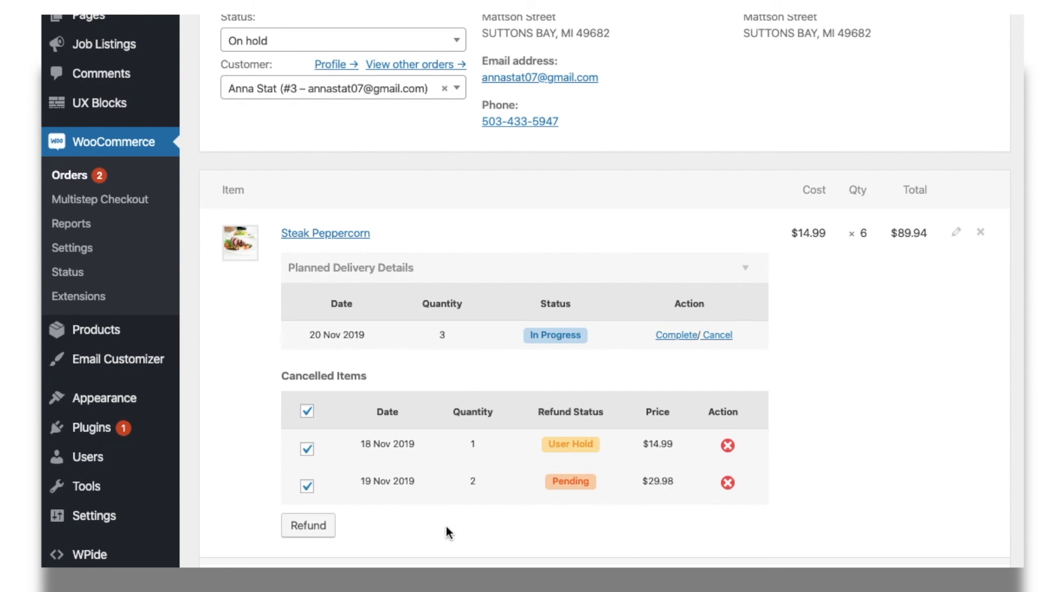
click(307, 525)
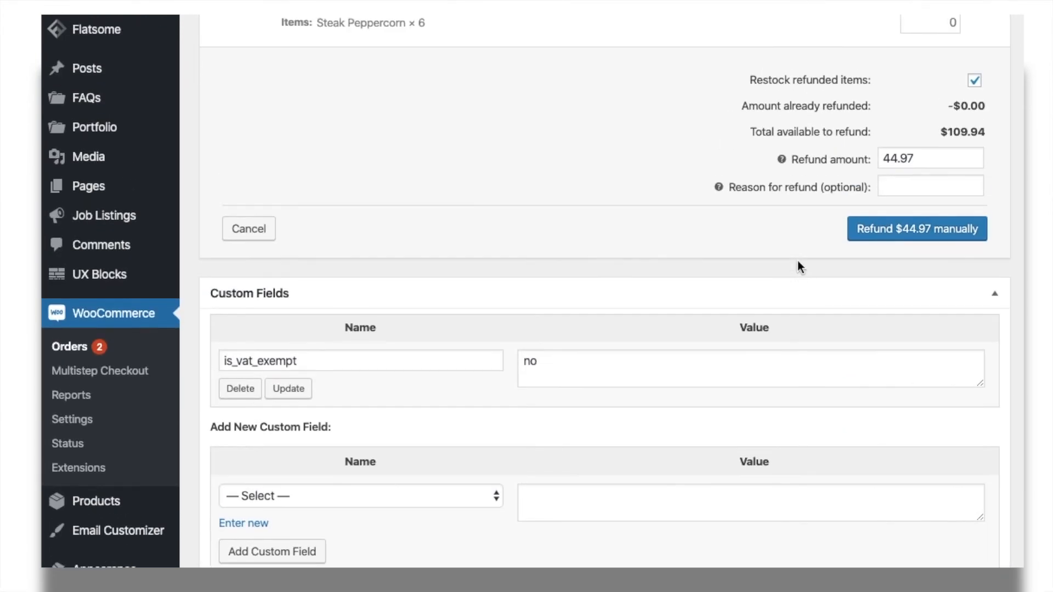